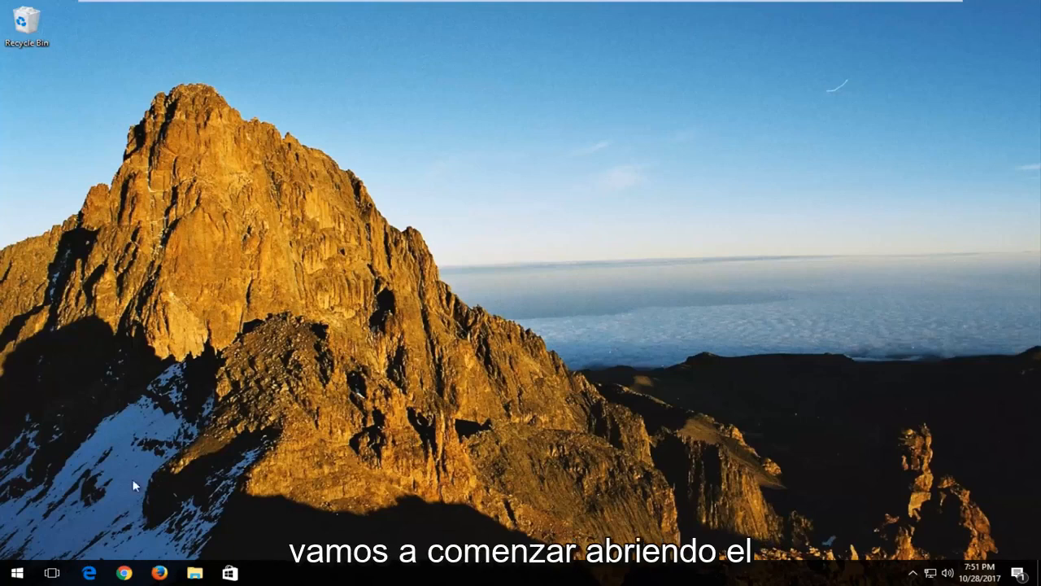
Search 'system' from the Start menu and open the System page
left_click(13, 573)
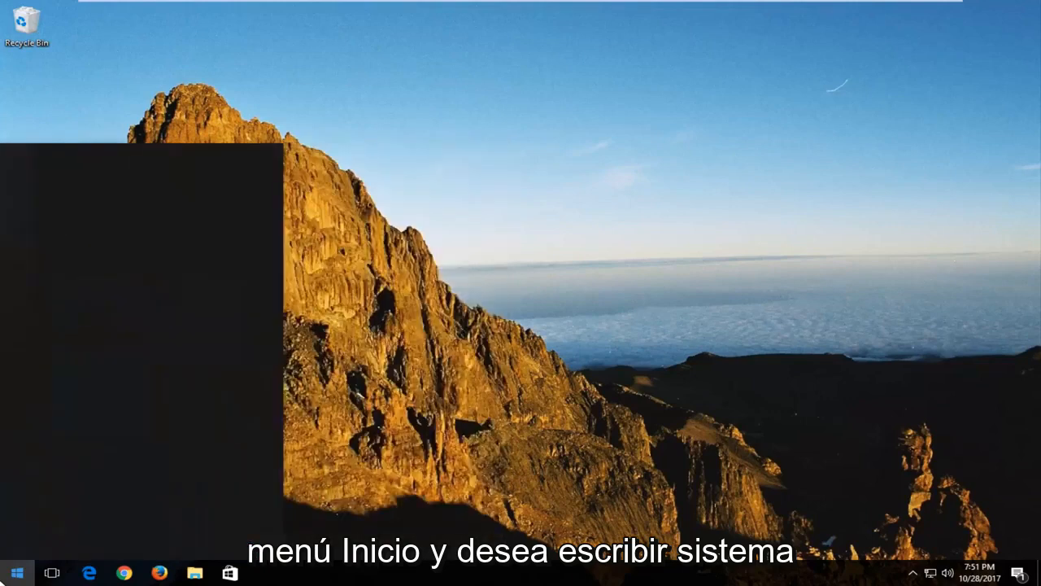
type("system")
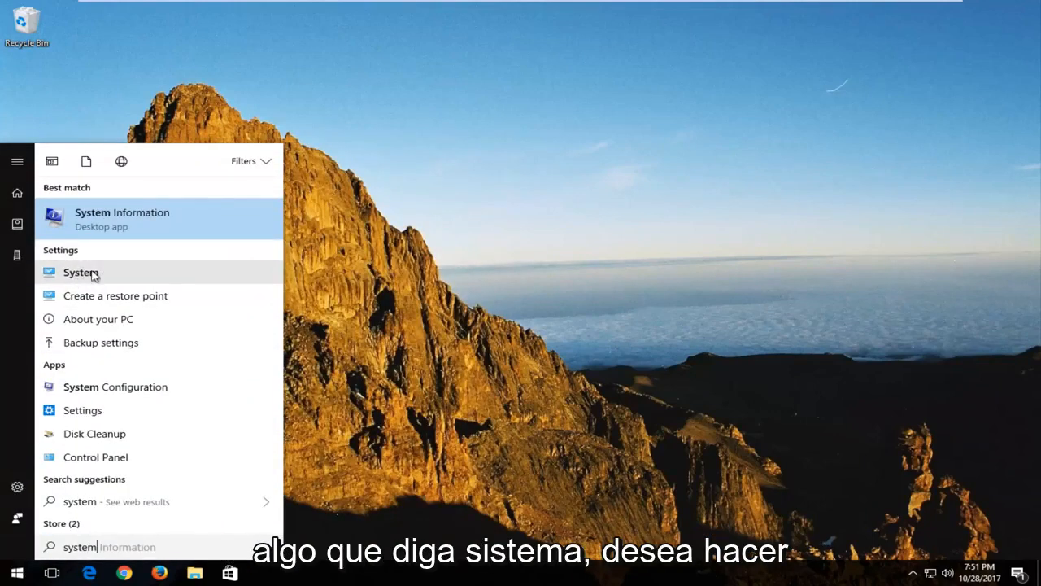
left_click(81, 272)
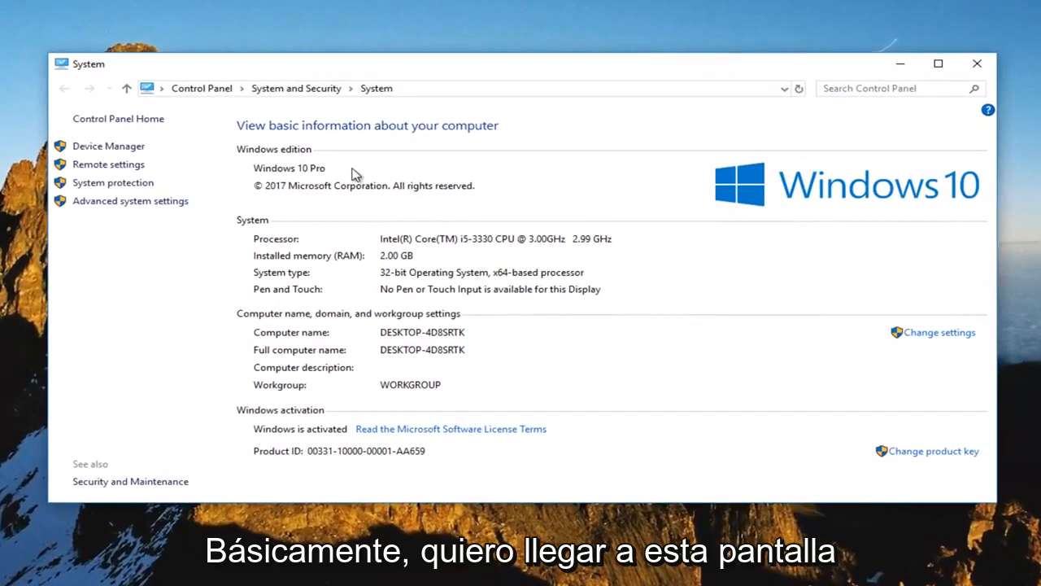
mouse_move(130, 201)
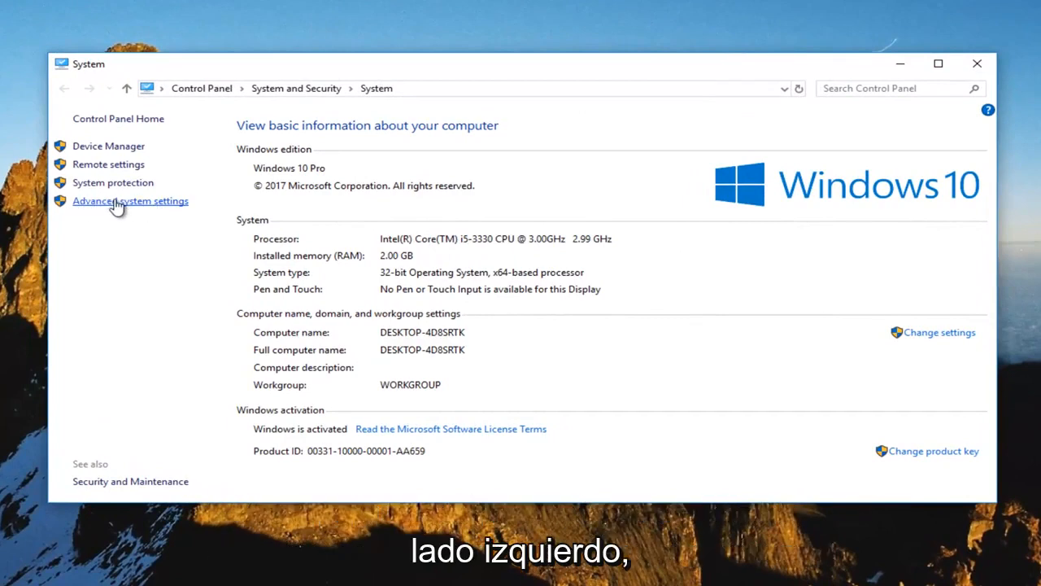
Open Advanced system settings and reposition the System Properties dialog
left_click(130, 200)
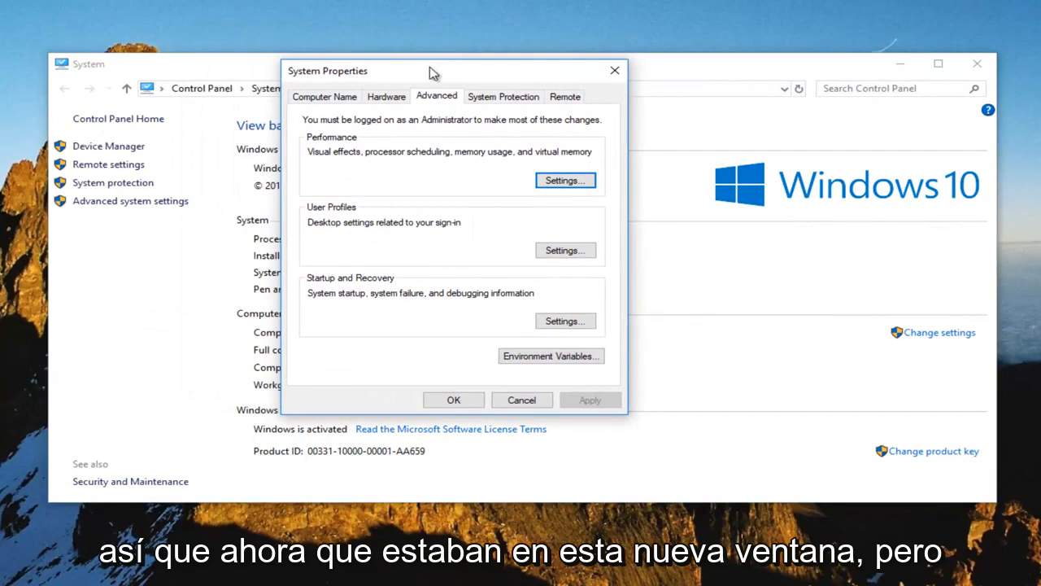
left_click_drag(433, 71, 496, 89)
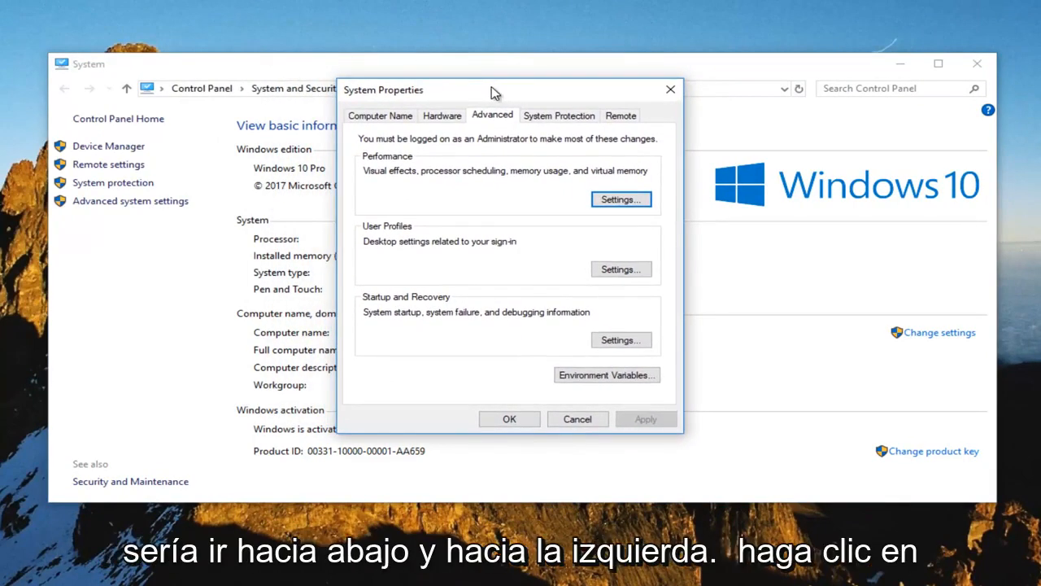
mouse_move(621, 340)
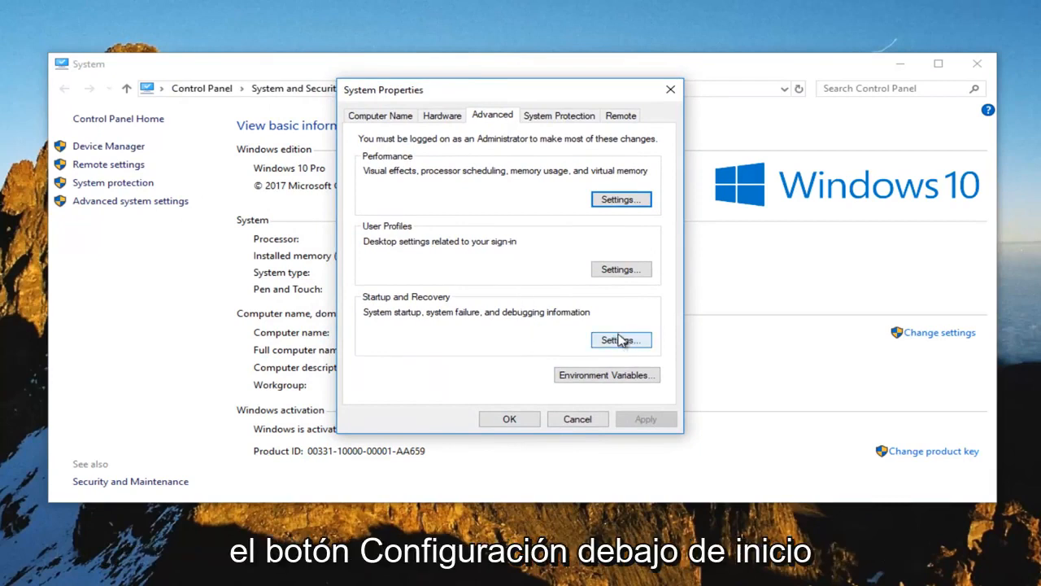
mouse_move(622, 344)
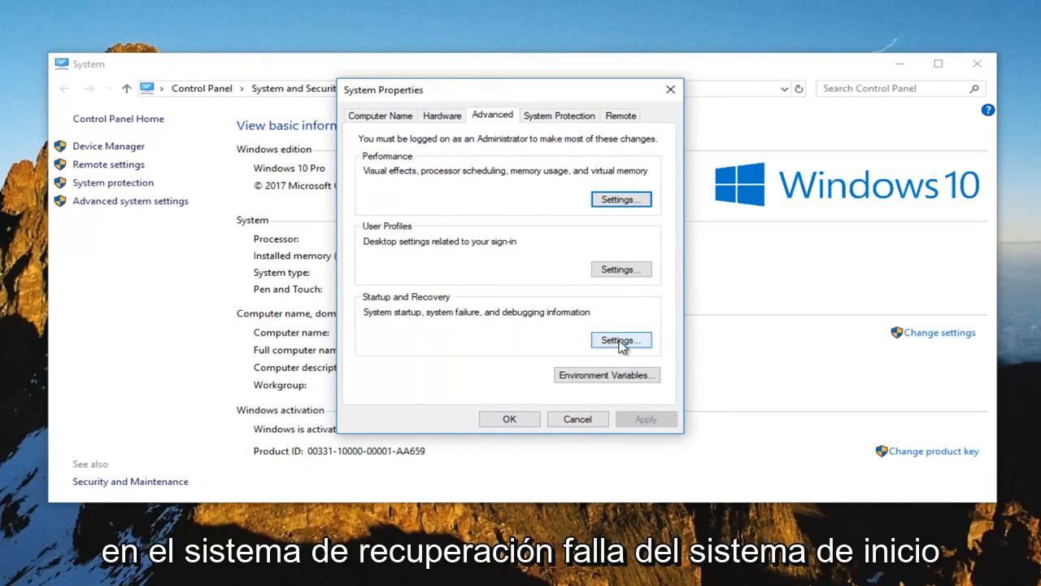
mouse_move(612, 340)
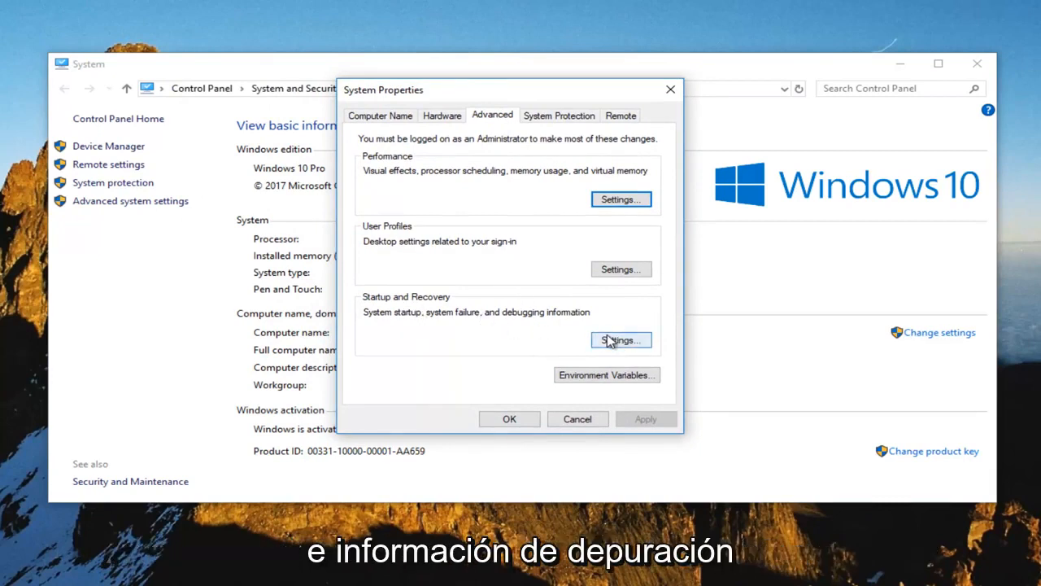
In Startup and Recovery, set debugging information to Small memory dump (128 KB)
left_click(621, 340)
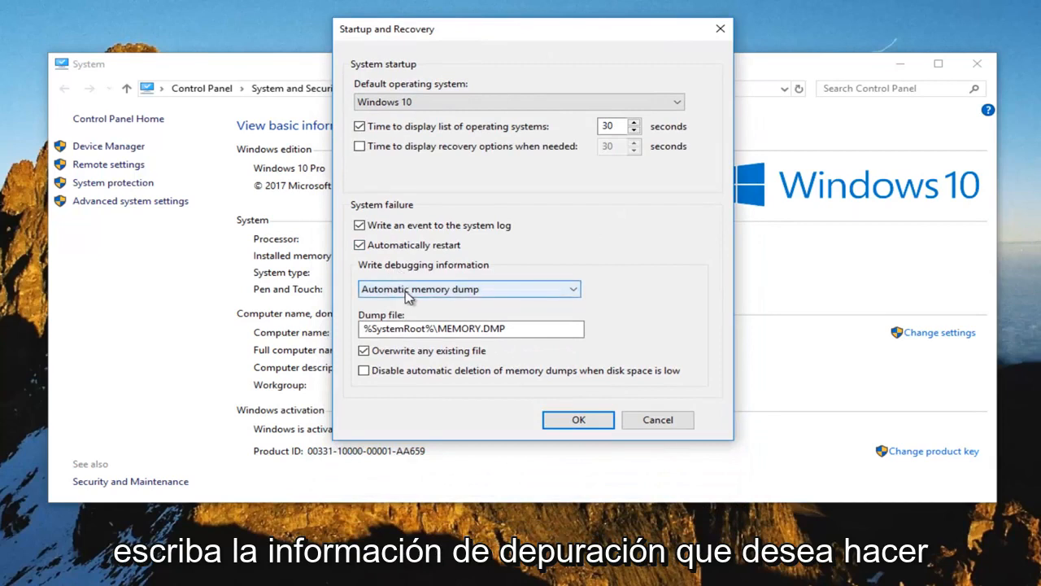
left_click(573, 288)
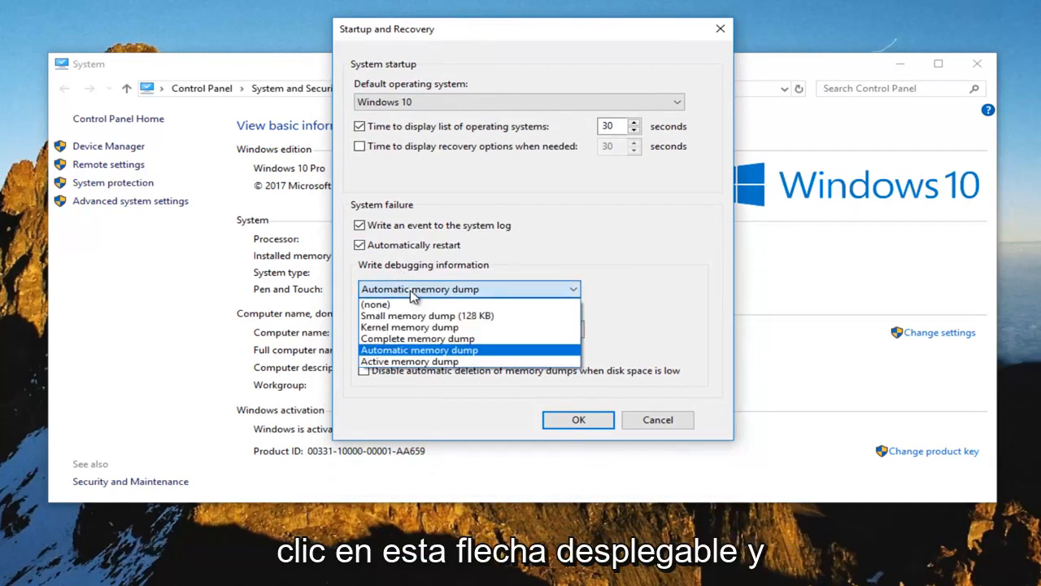
mouse_move(427, 316)
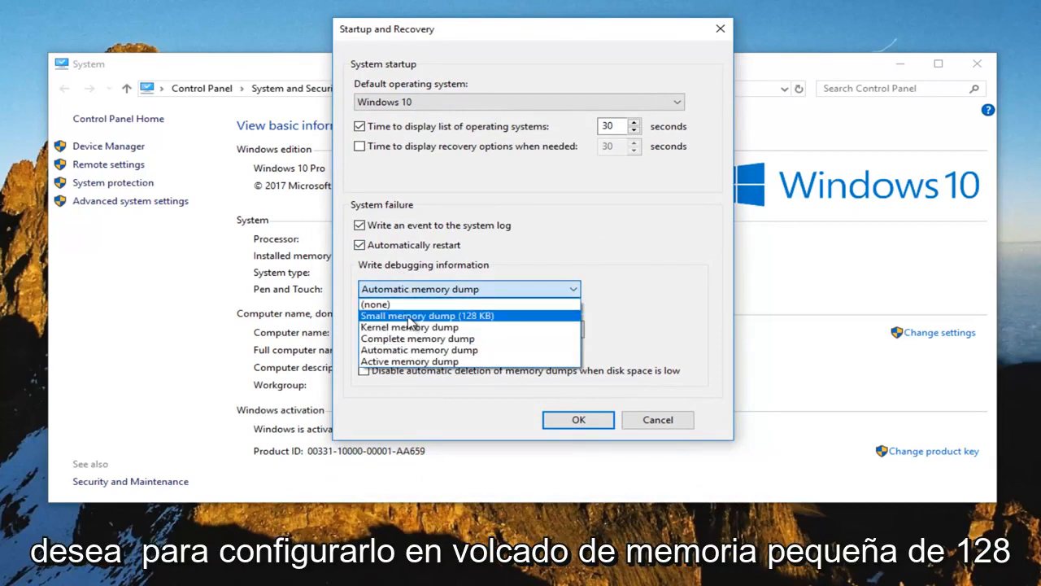
left_click(427, 316)
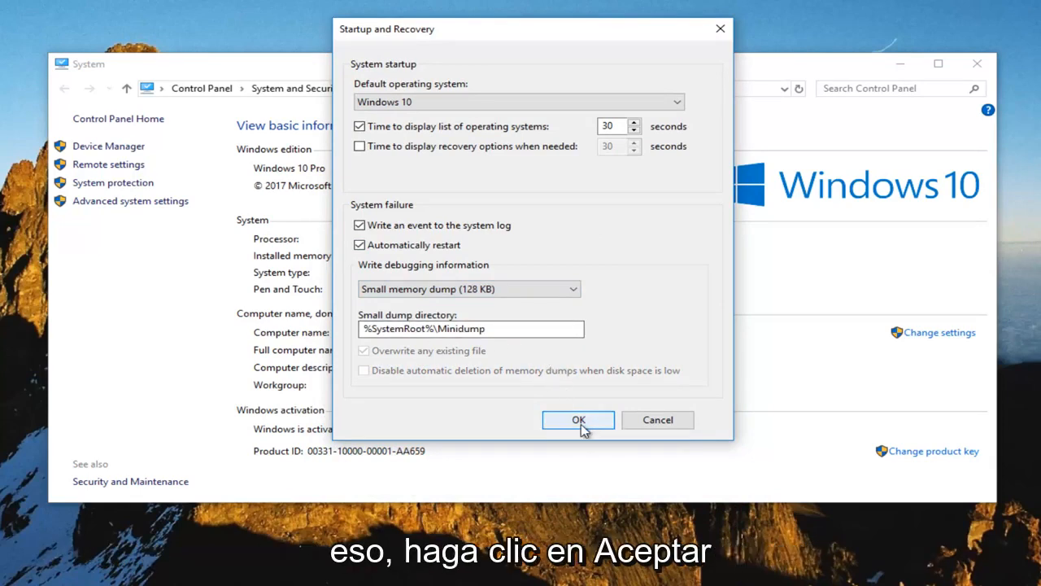
Save the dump setting, verify it in Startup and Recovery, and close System Properties
left_click(577, 420)
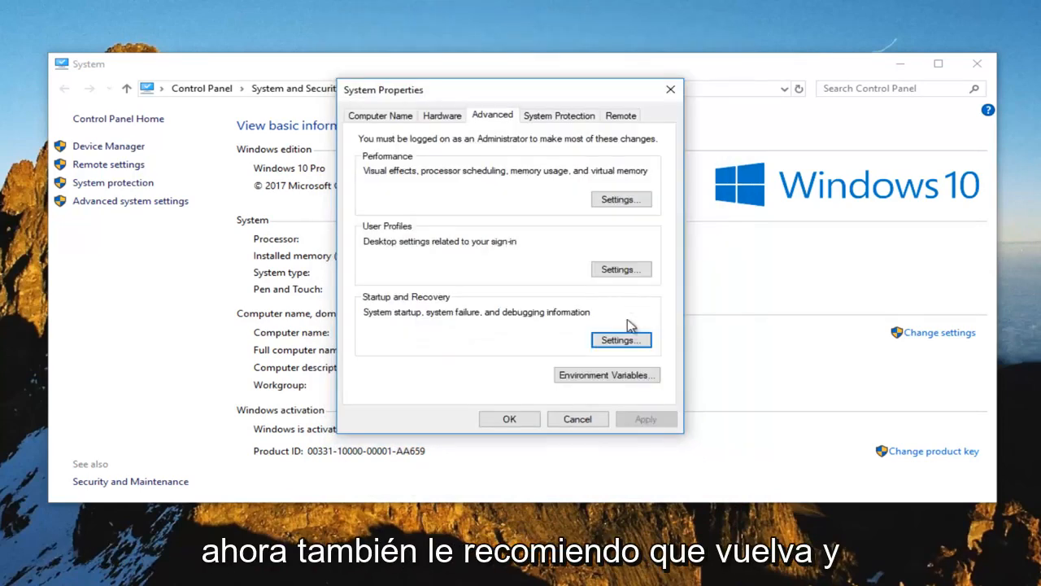
left_click(620, 340)
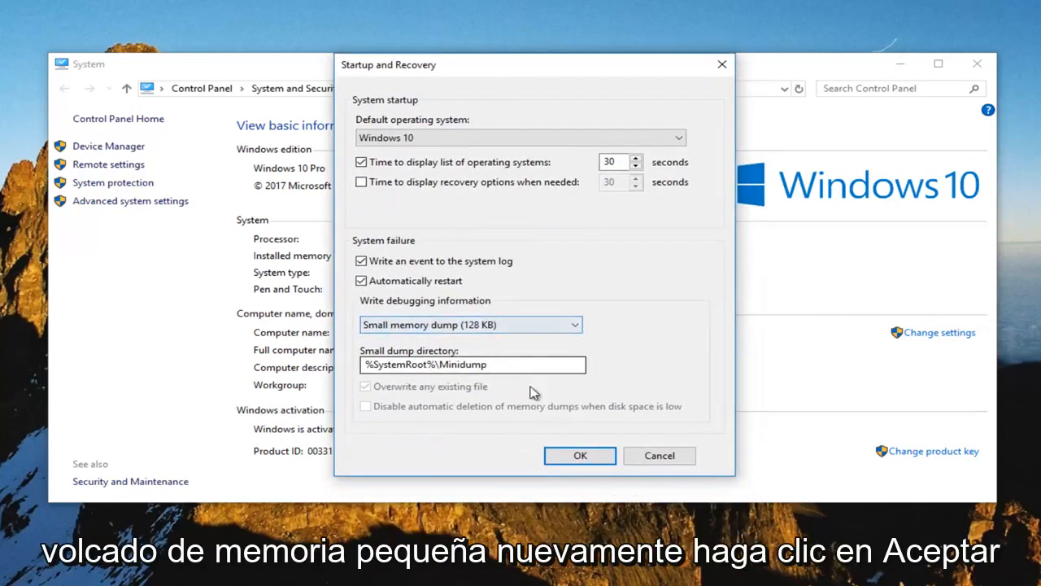
left_click(579, 454)
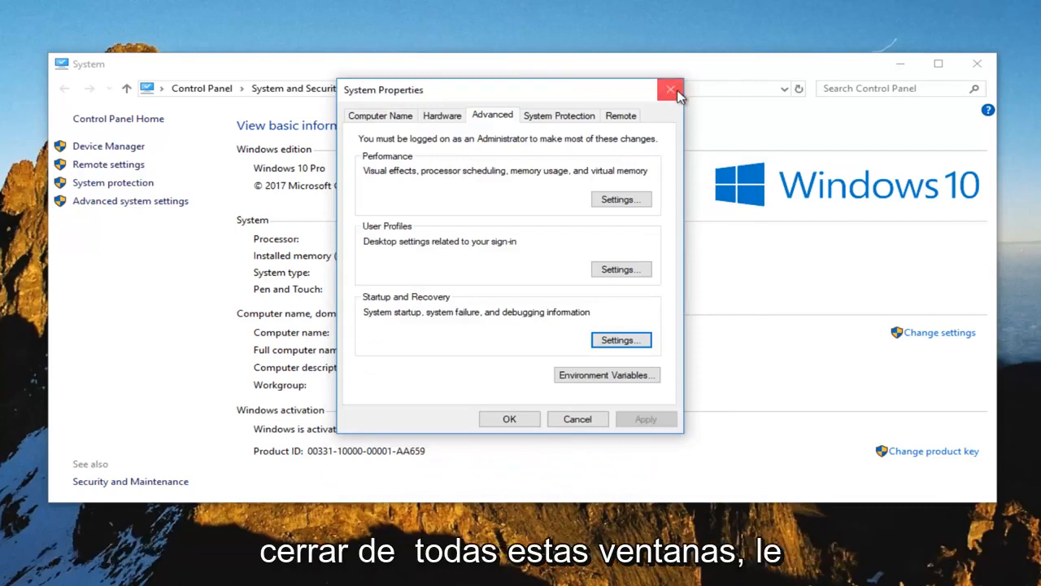
left_click(670, 89)
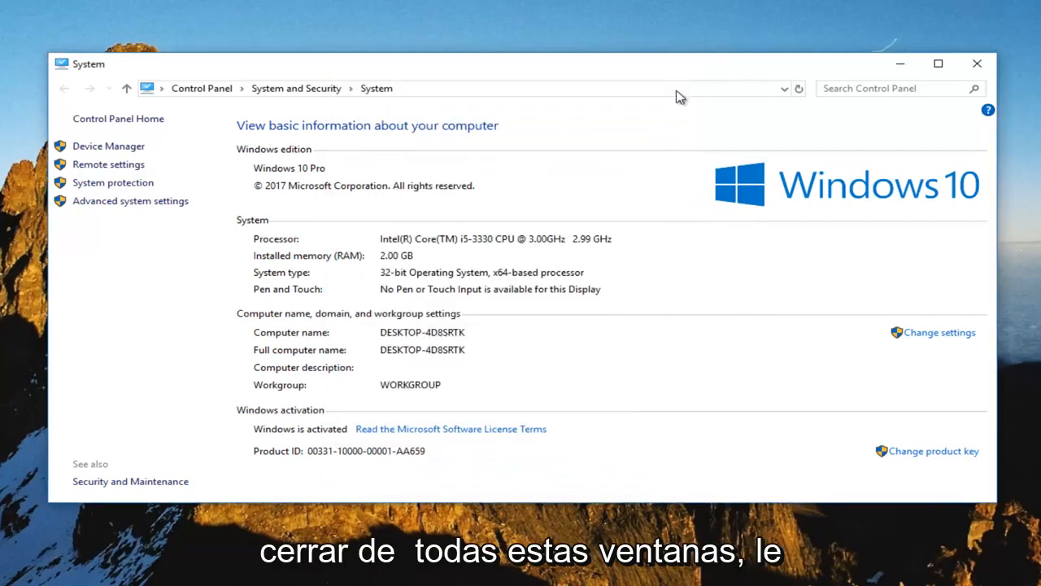